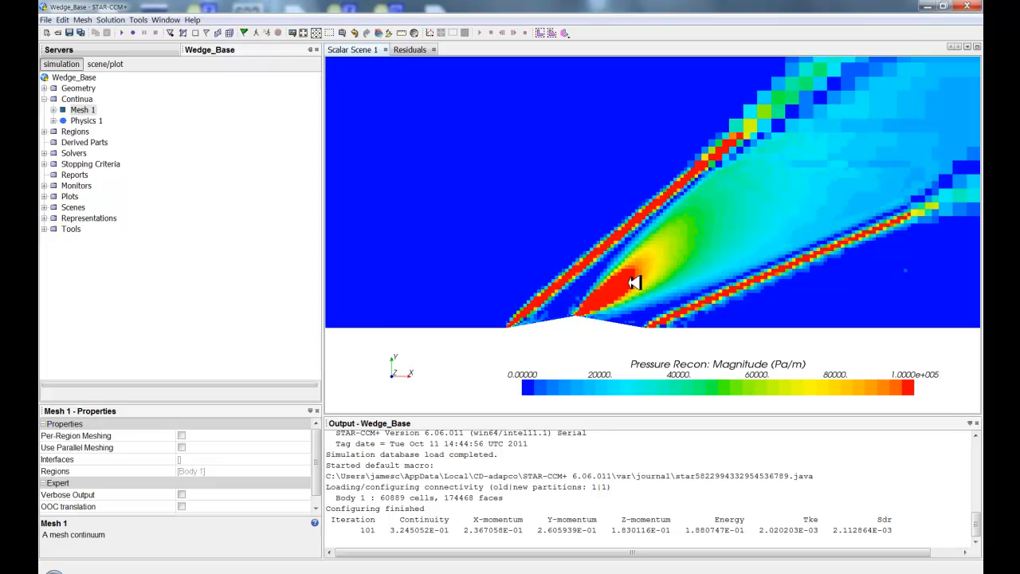
pyautogui.moveTo(626, 321)
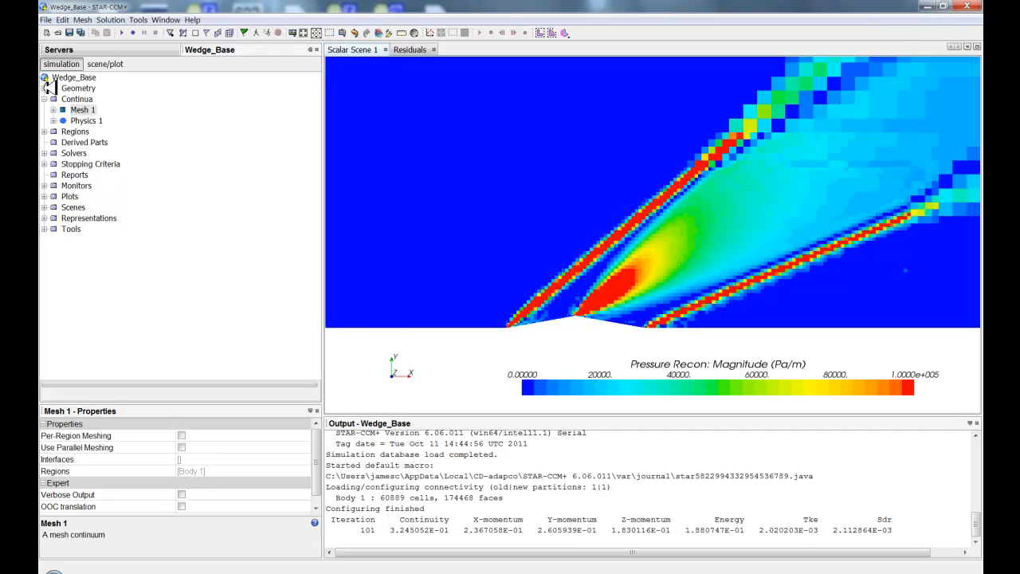
pyautogui.moveTo(569, 293)
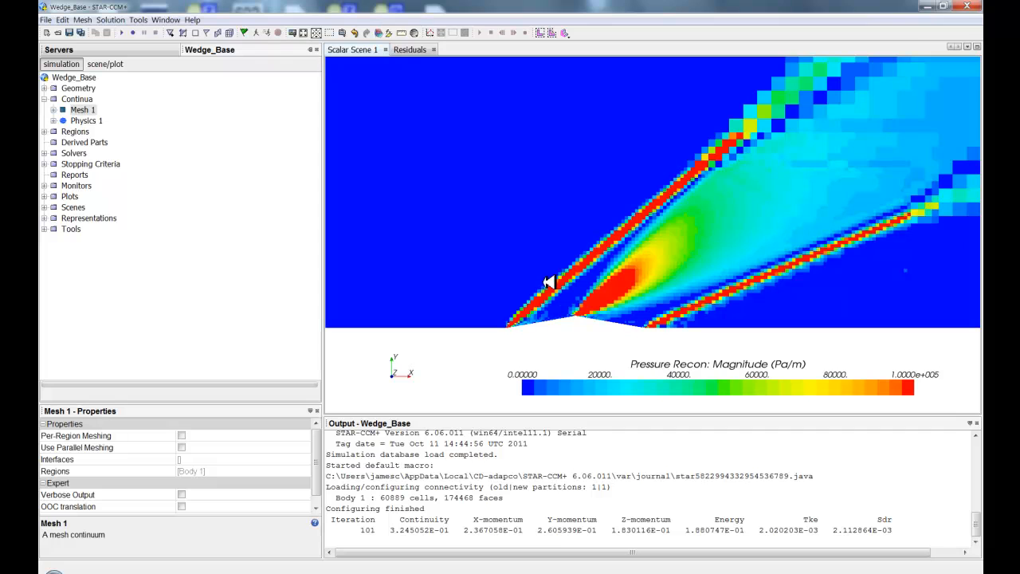
pyautogui.moveTo(827, 175)
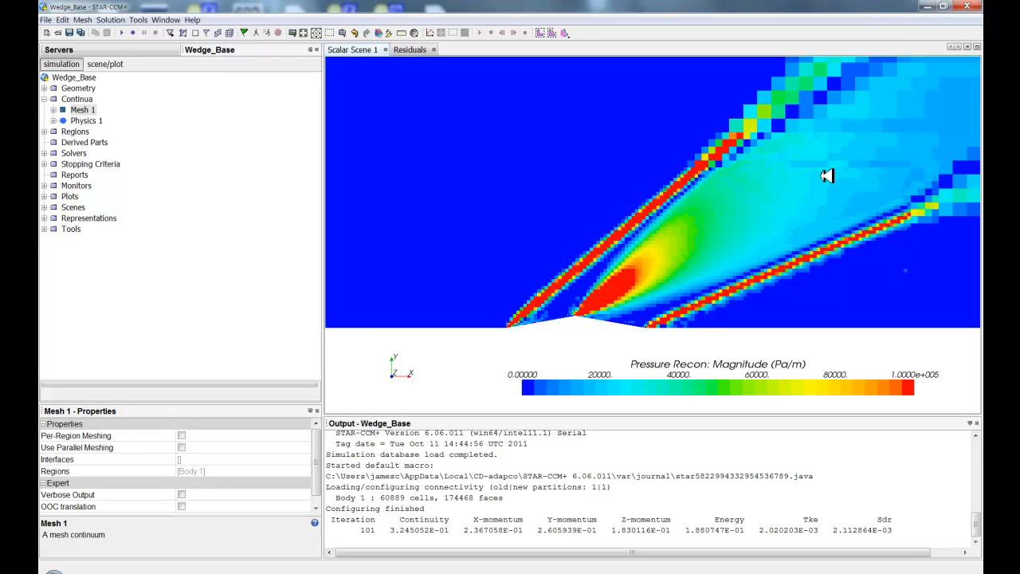
pyautogui.moveTo(668, 313)
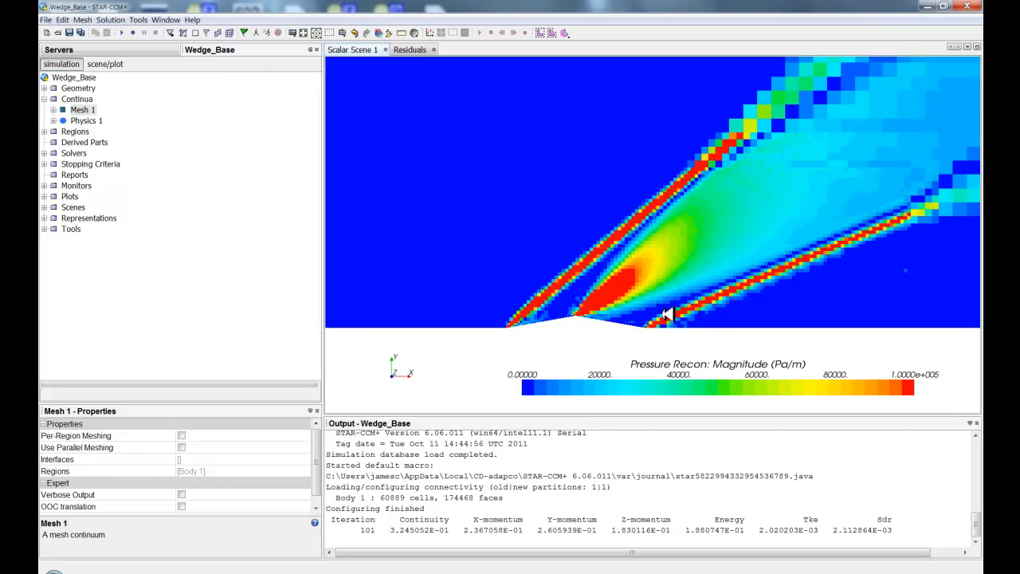
pyautogui.moveTo(582, 316)
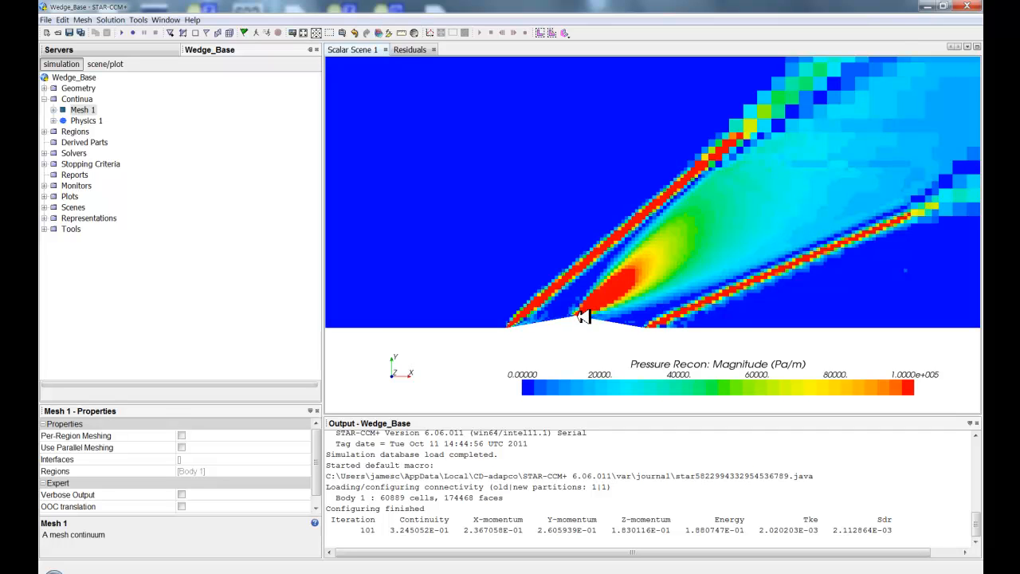
pyautogui.moveTo(550, 323)
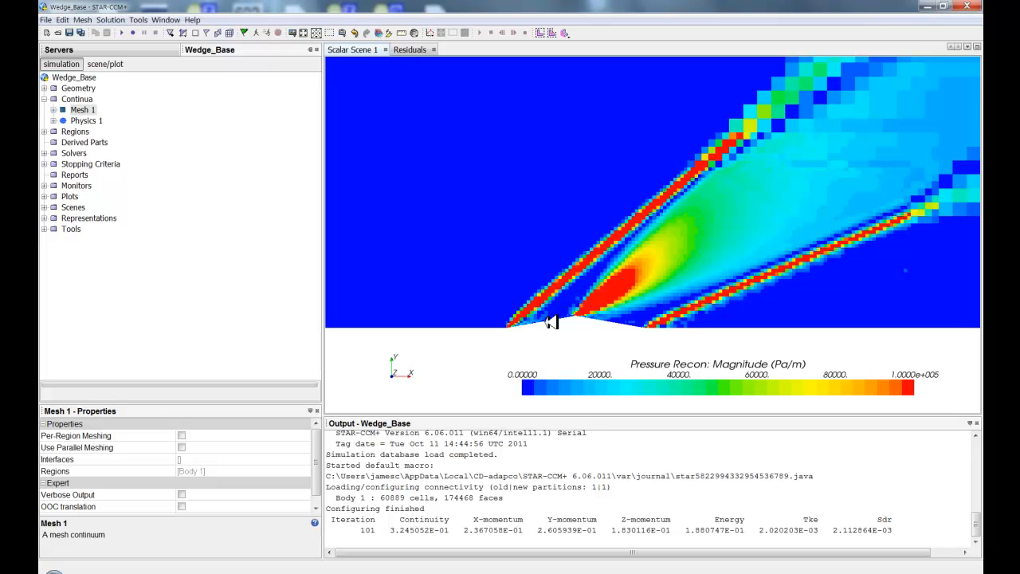
pyautogui.moveTo(544, 313)
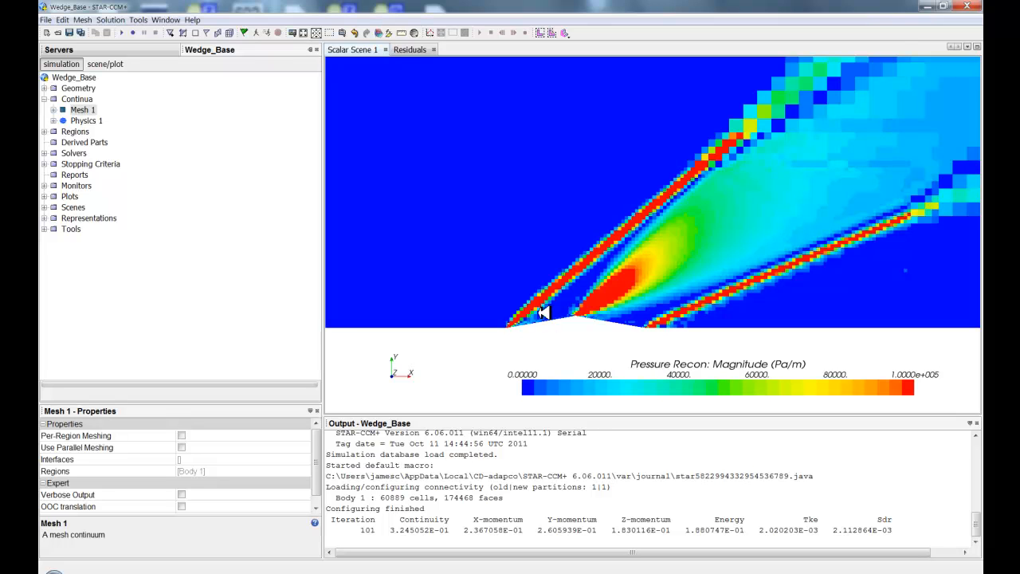
pyautogui.moveTo(518, 317)
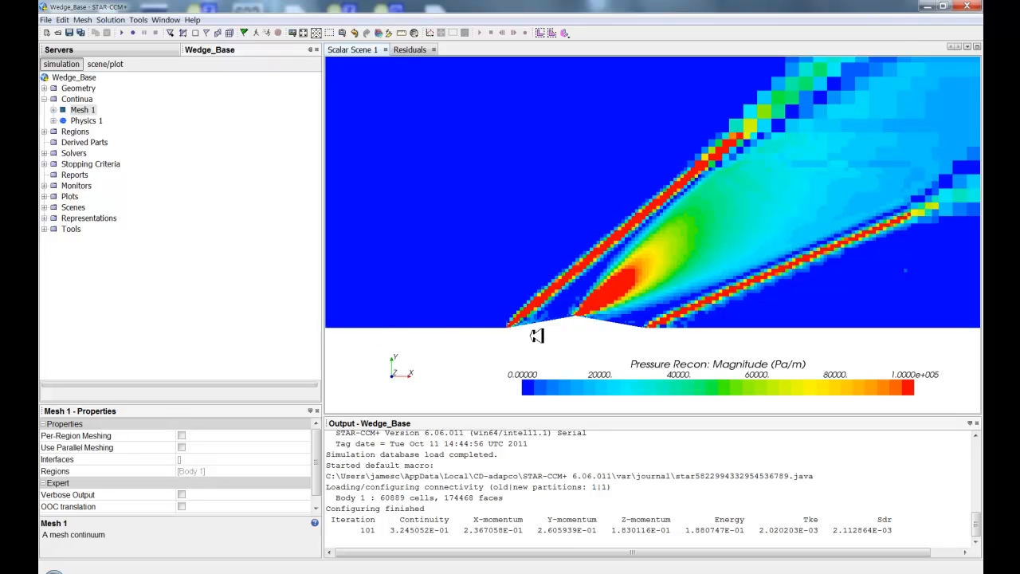
pyautogui.moveTo(537, 334)
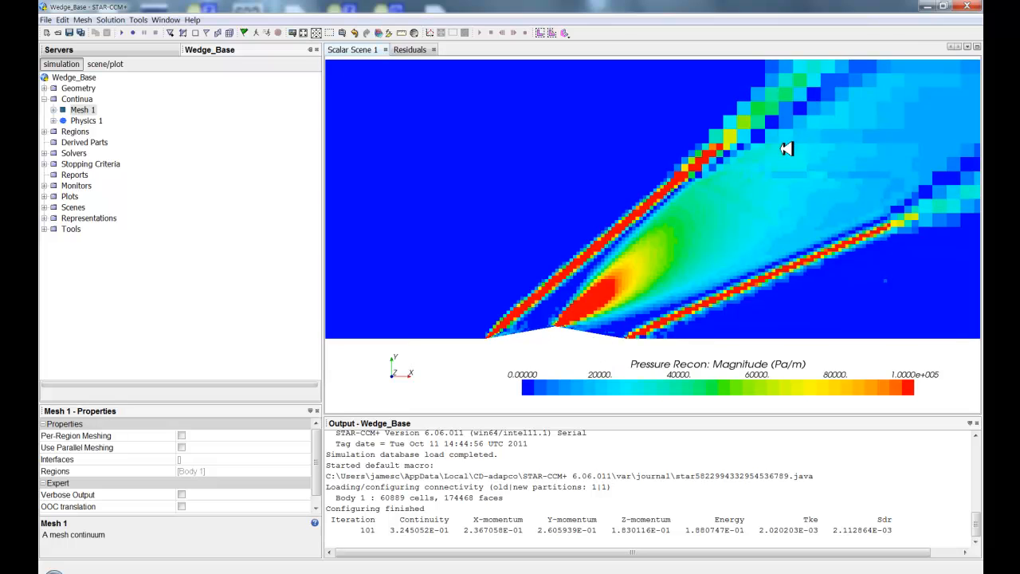
pyautogui.moveTo(441, 350)
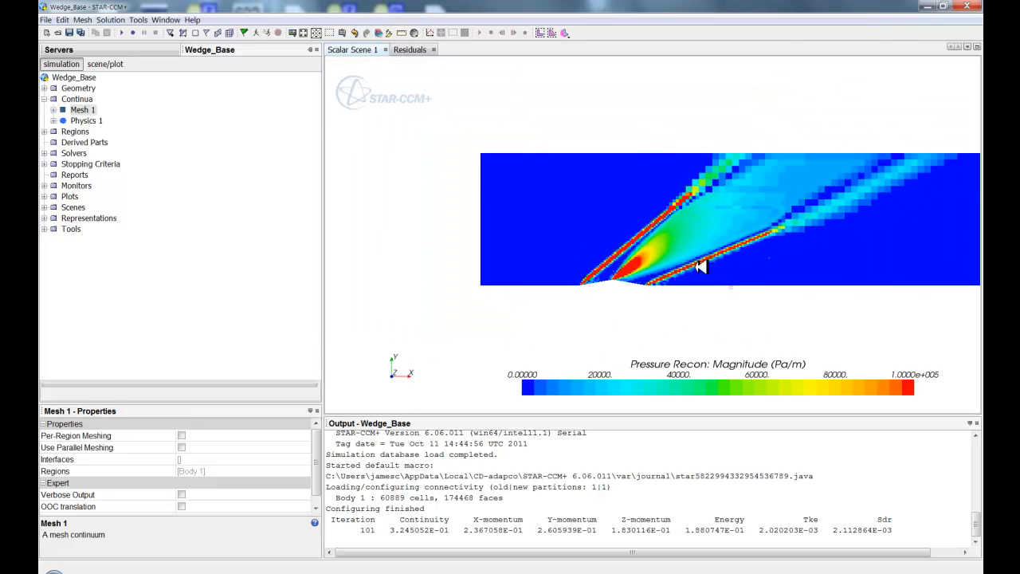
pyautogui.moveTo(638, 229)
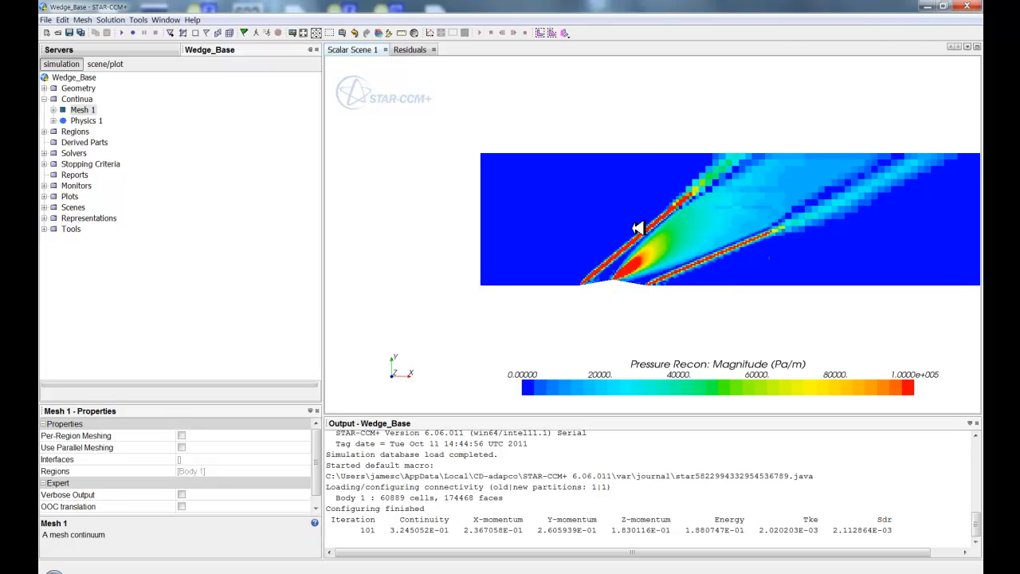
pyautogui.moveTo(592, 232)
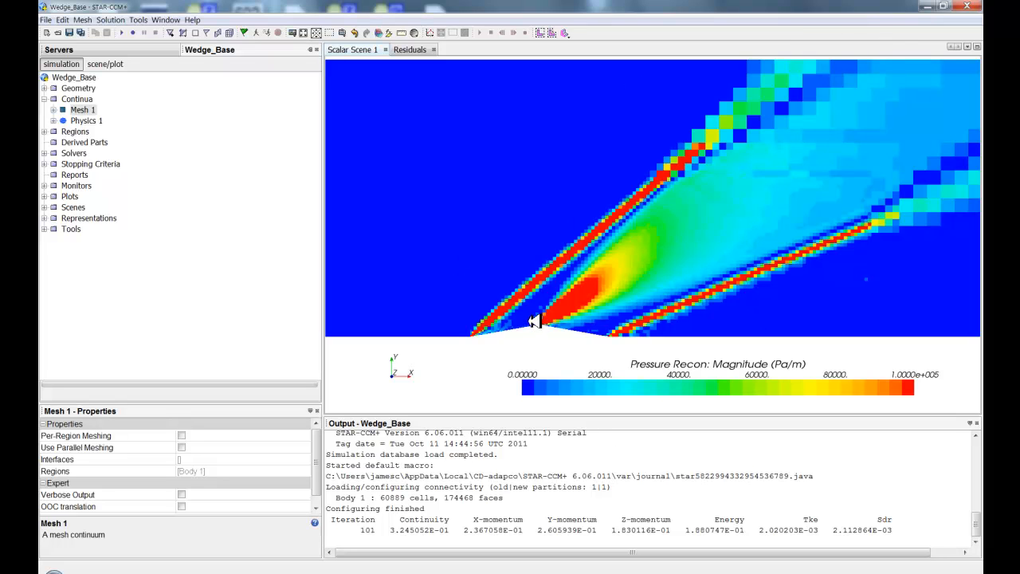
pyautogui.moveTo(523, 314)
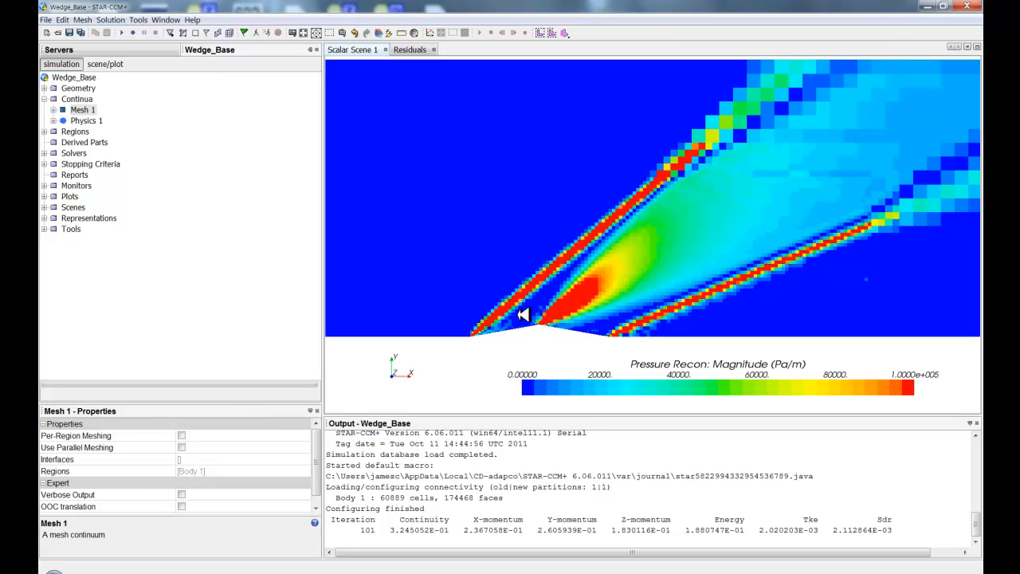
pyautogui.moveTo(476, 330)
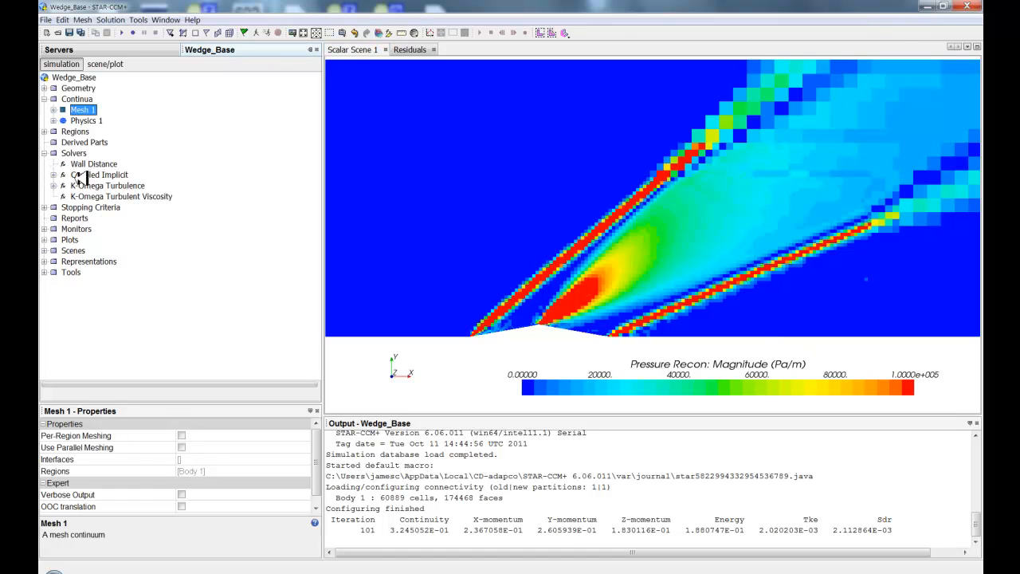
# Enable Temporary Storage Retained on the Coupled Implicit solver
pyautogui.click(99, 175)
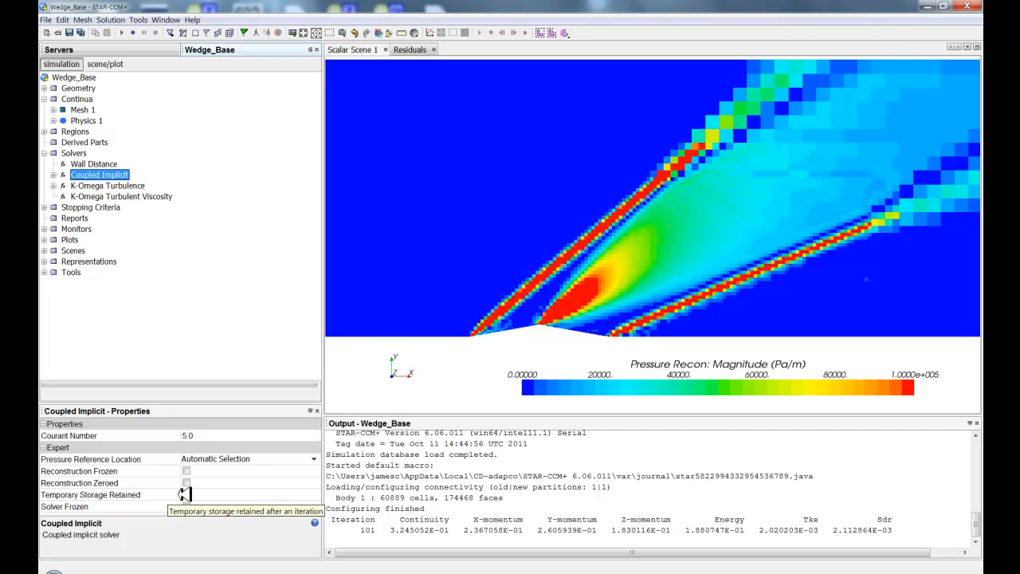
pyautogui.click(186, 494)
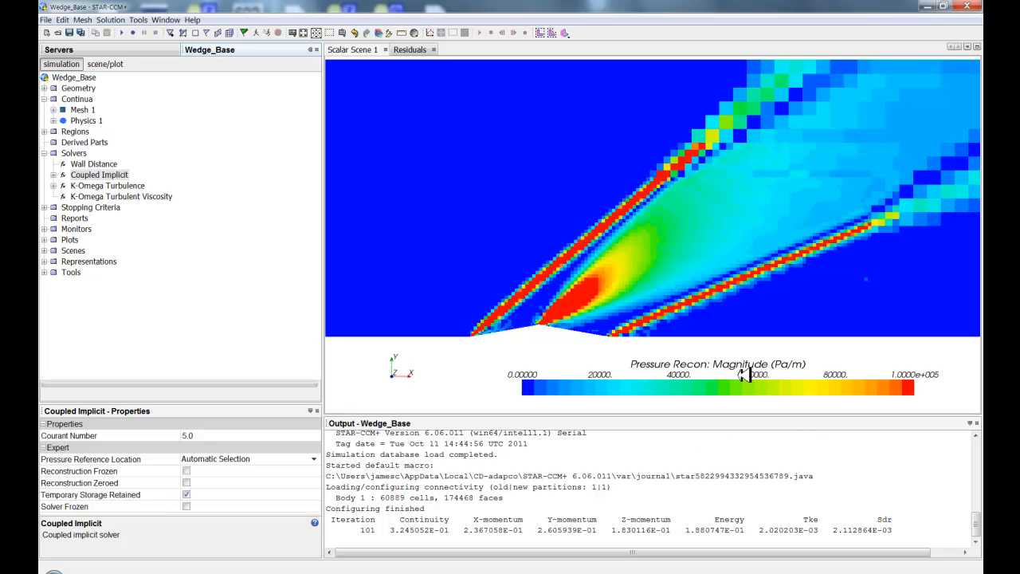
pyautogui.moveTo(707, 380)
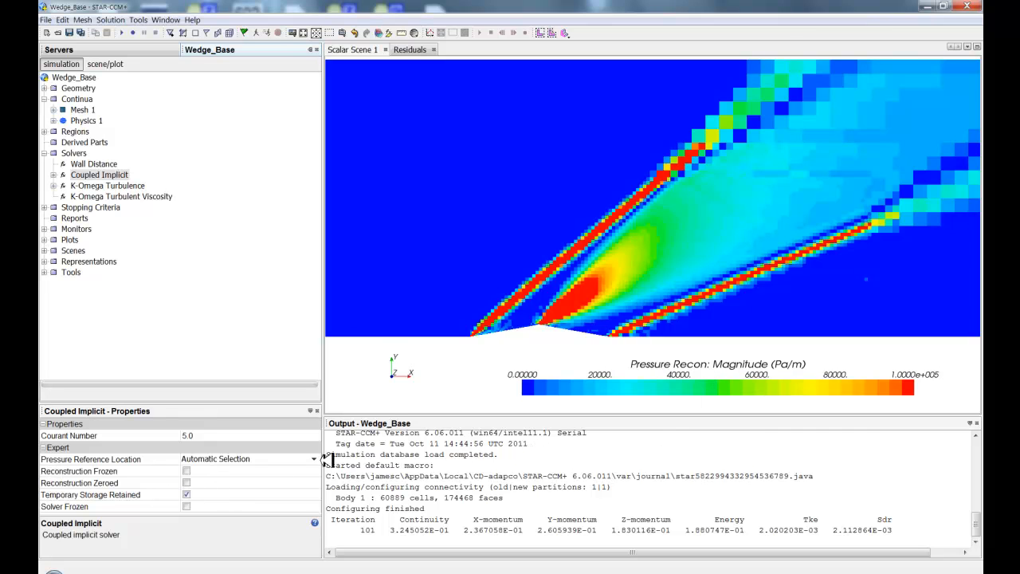
pyautogui.moveTo(464, 348)
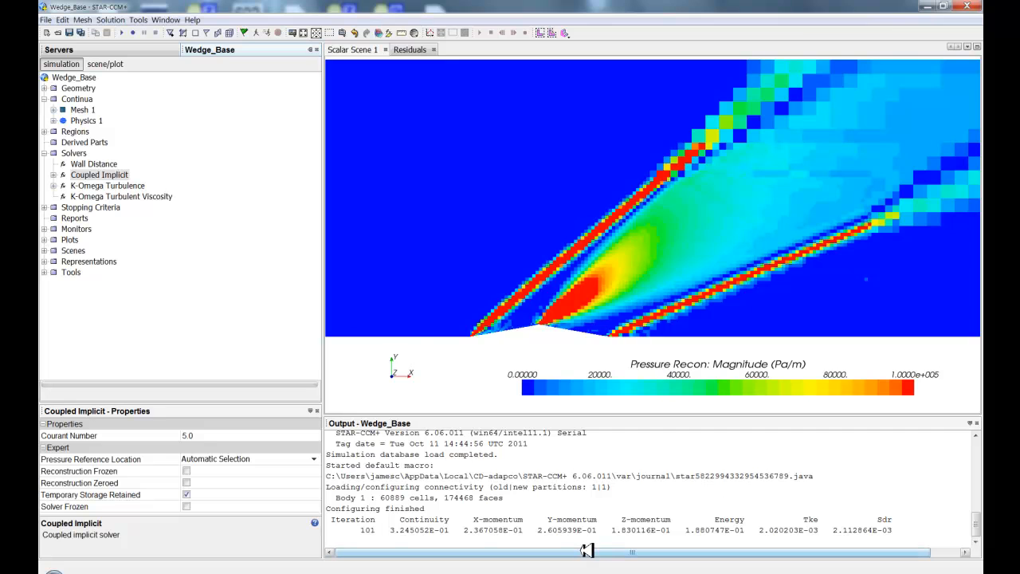
pyautogui.moveTo(700, 337)
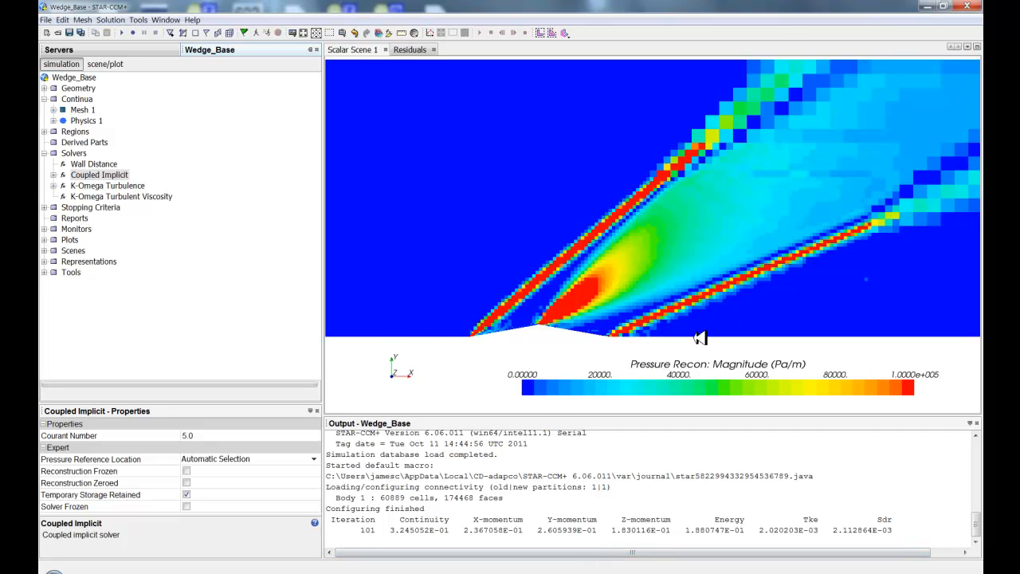
pyautogui.moveTo(690, 327)
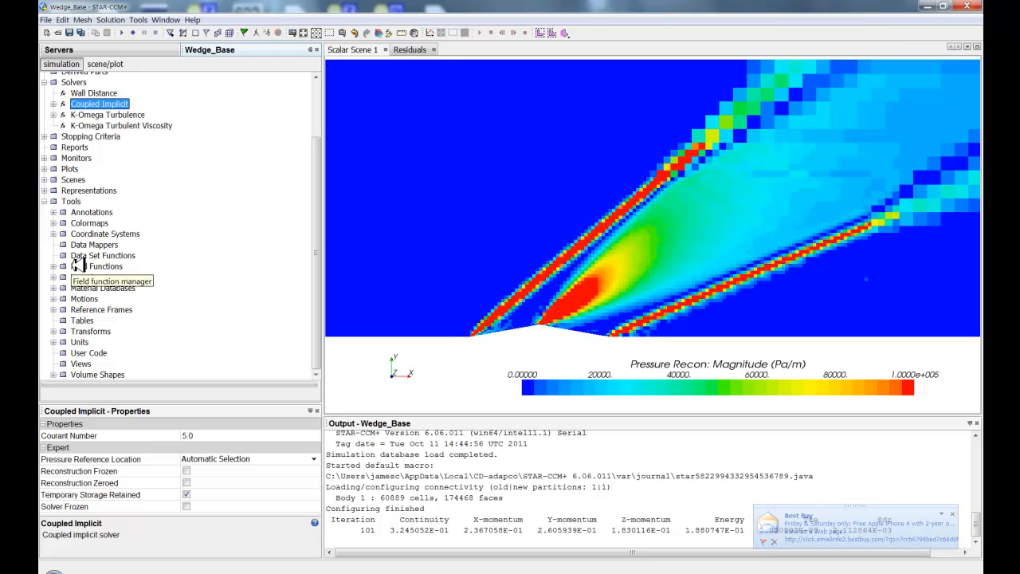
# Review the Pressure Recon: Magnitude definition, then add a new user field function named 00Refine
pyautogui.click(106, 266)
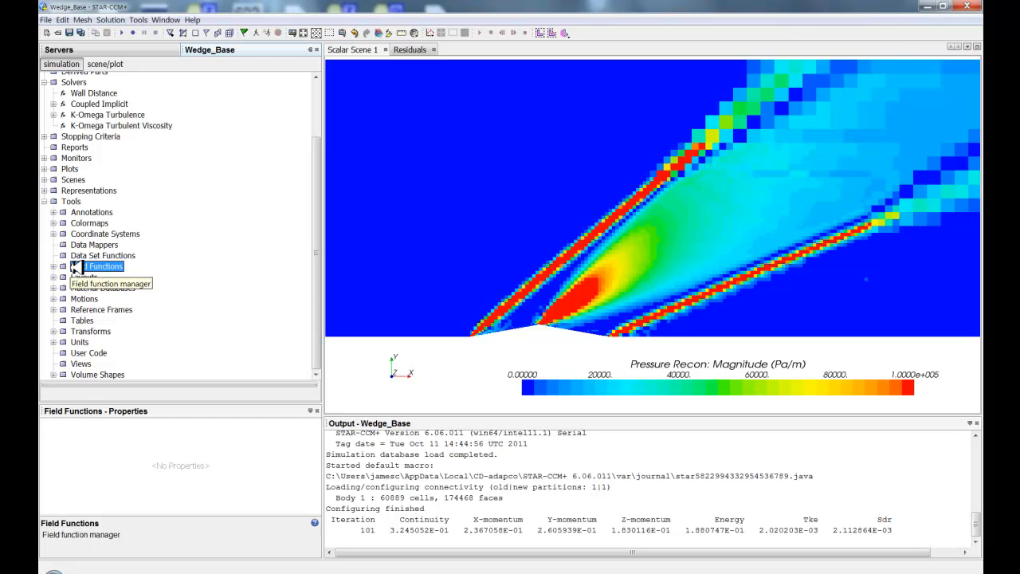
pyautogui.rightClick(96, 265)
pyautogui.write('00Refine')
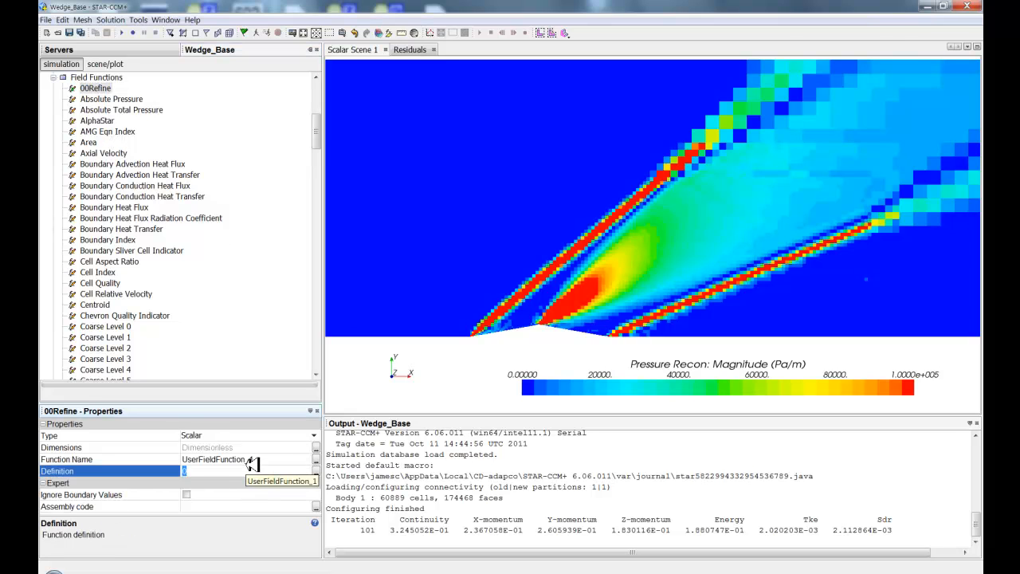
pyautogui.scroll(-3)
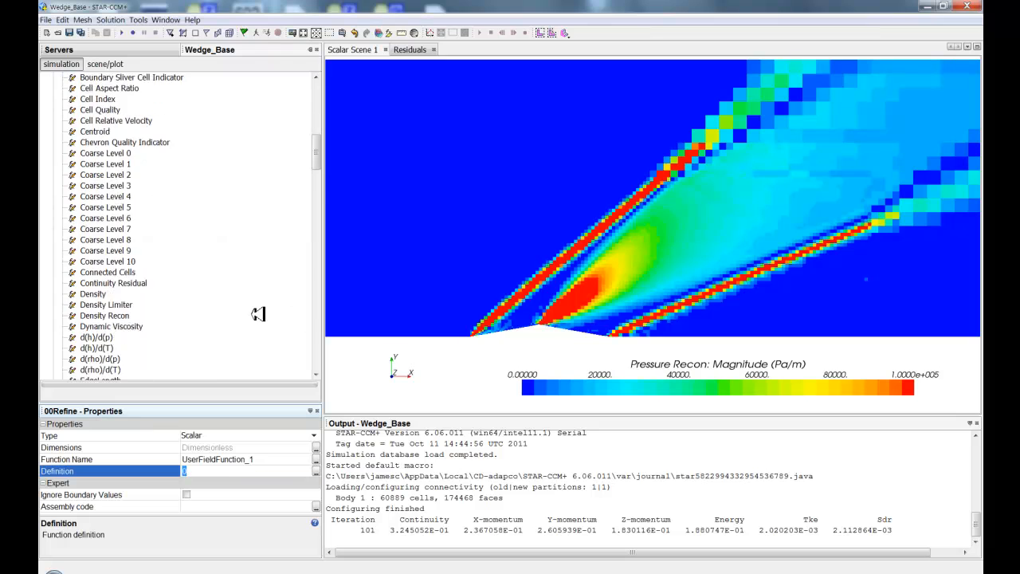
pyautogui.scroll(-3)
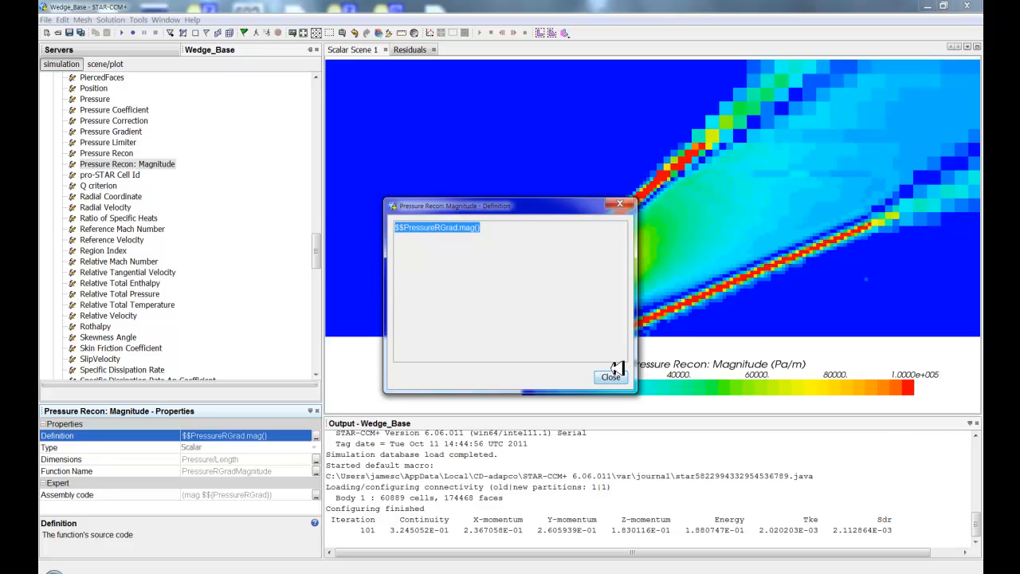
pyautogui.click(611, 377)
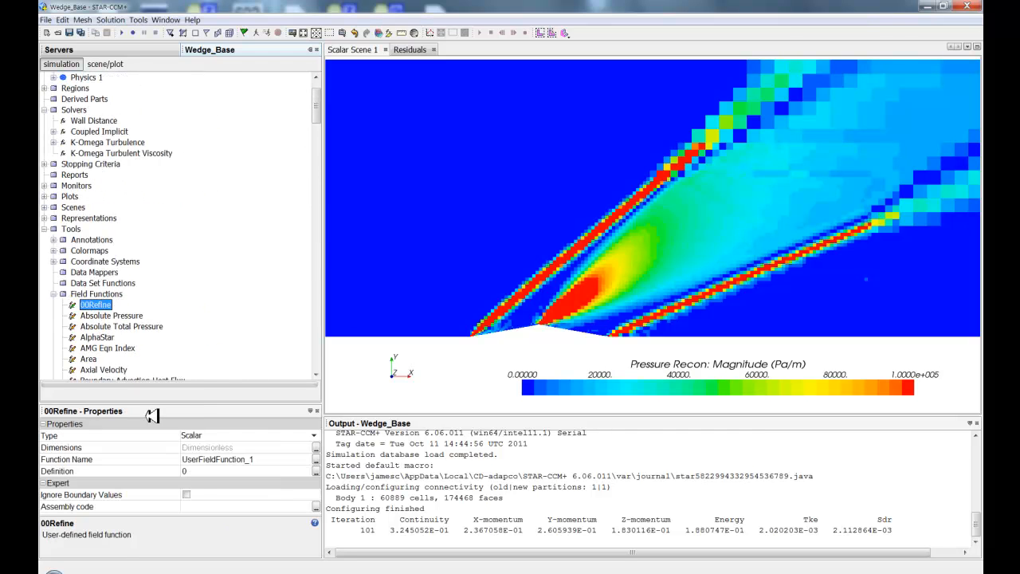
# Define 00Refine as the conditional $$PressureRGrad.mag()>100000 on pressure gradient magnitude
pyautogui.write('$$PressureRGrad.mag()')
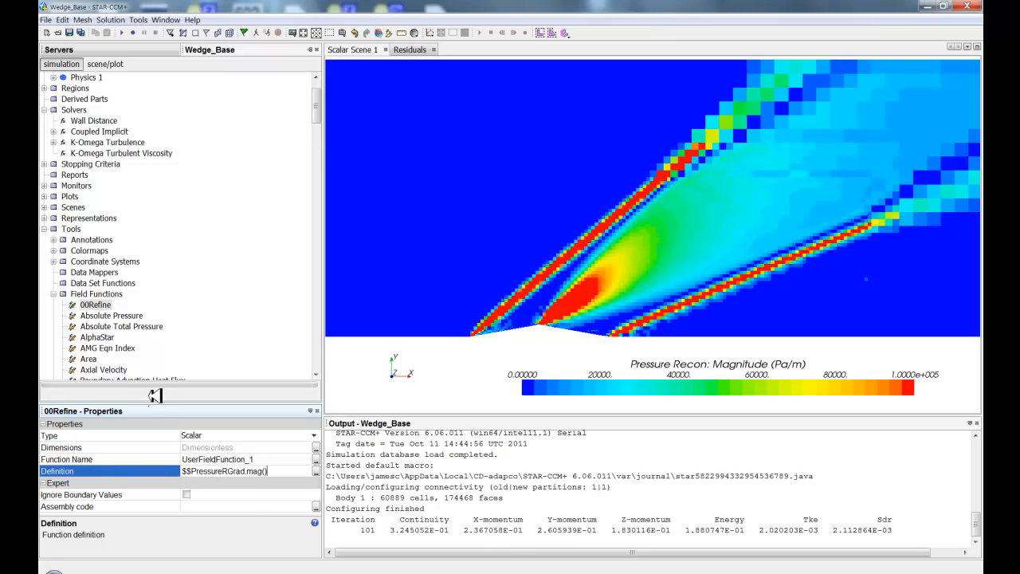
pyautogui.write('>100000?')
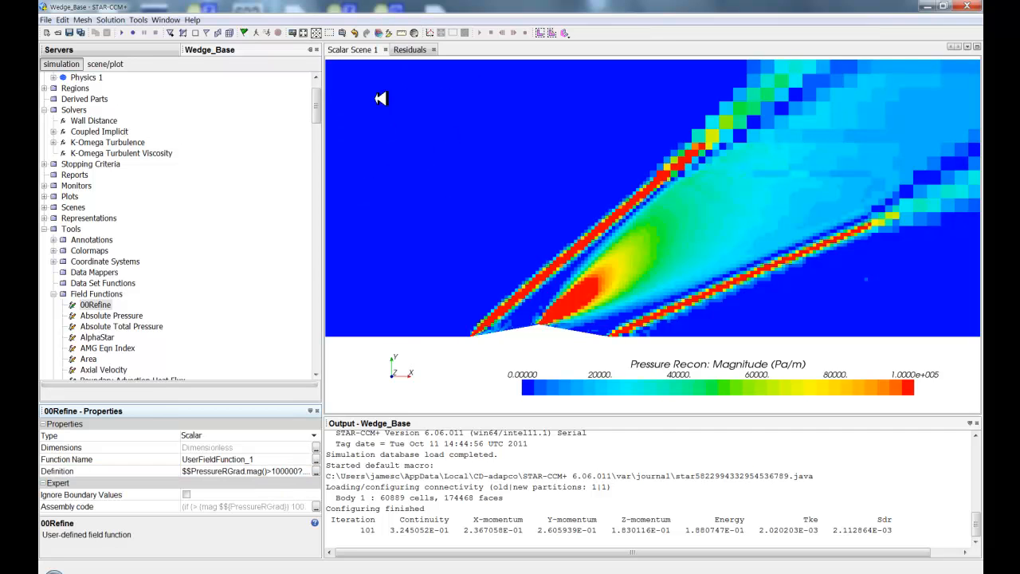
pyautogui.moveTo(712, 121)
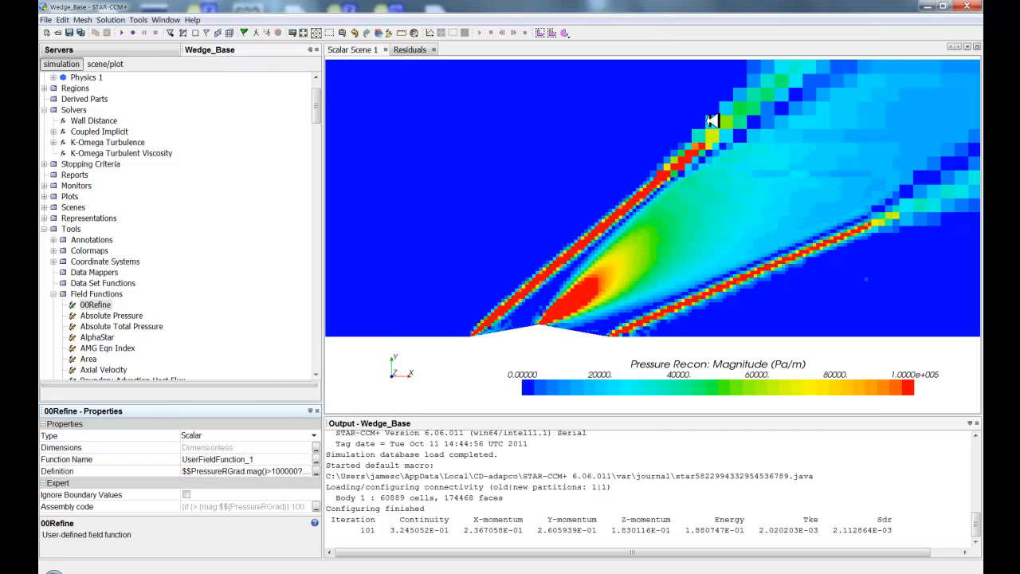
pyautogui.moveTo(108, 253)
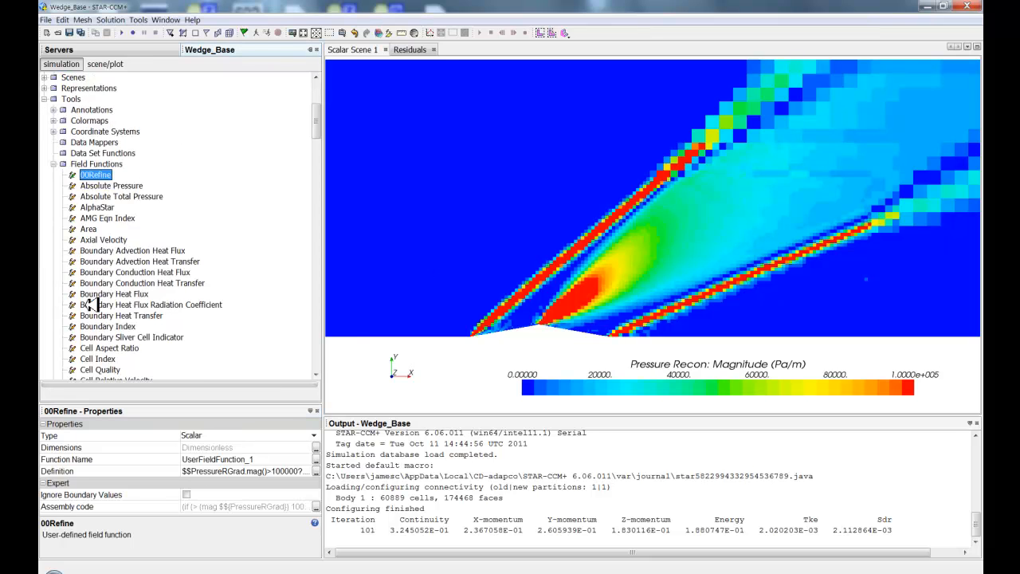
pyautogui.scroll(-3)
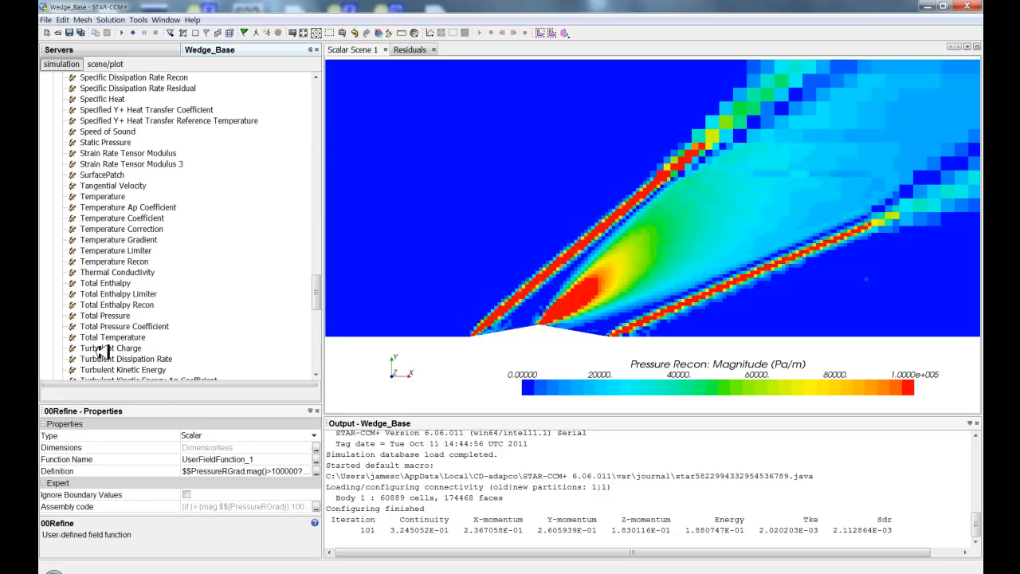
pyautogui.scroll(-3)
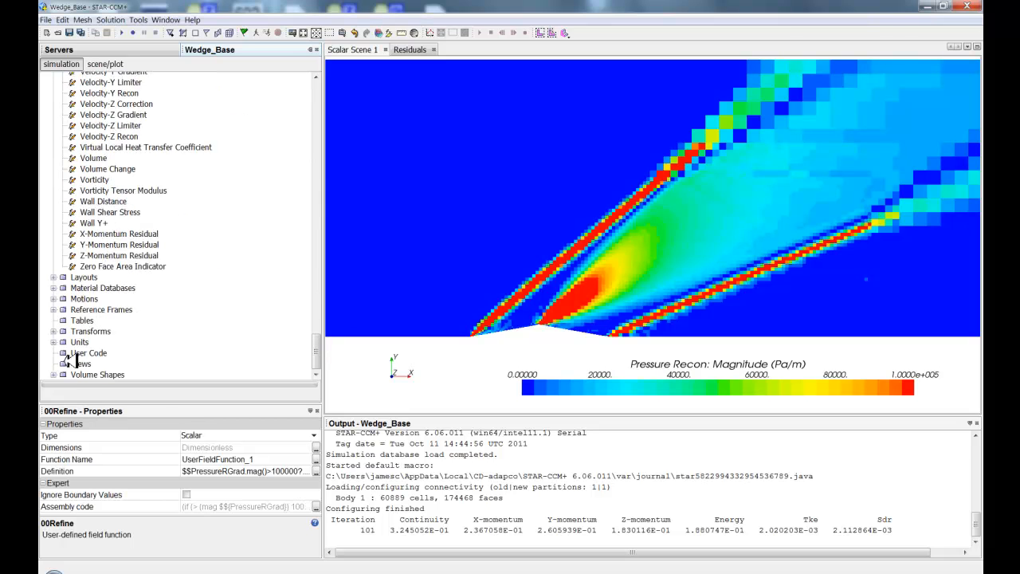
# Create a new XYZ Internal Table with Body 1 as its input part
pyautogui.rightClick(82, 319)
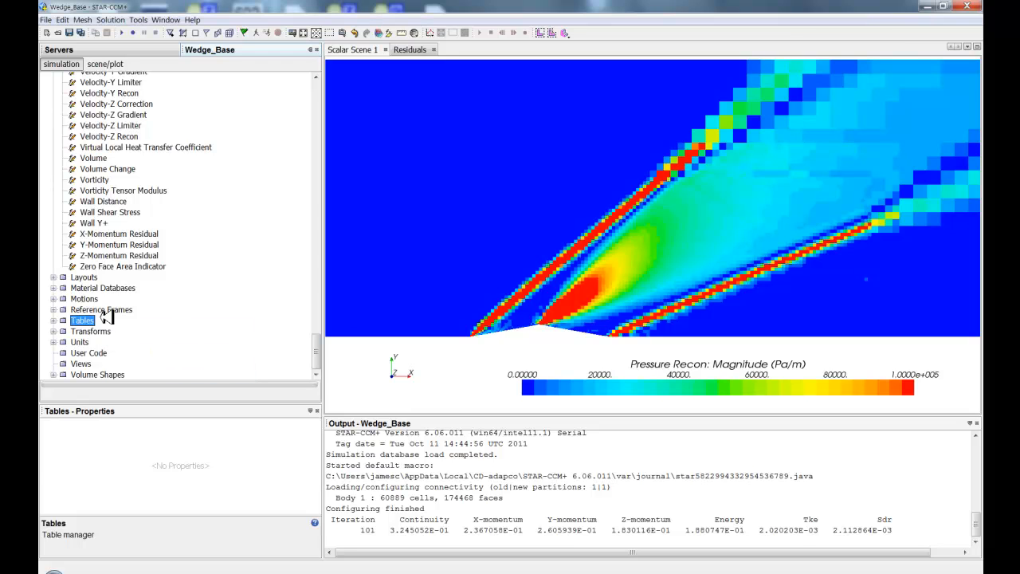
pyautogui.click(82, 320)
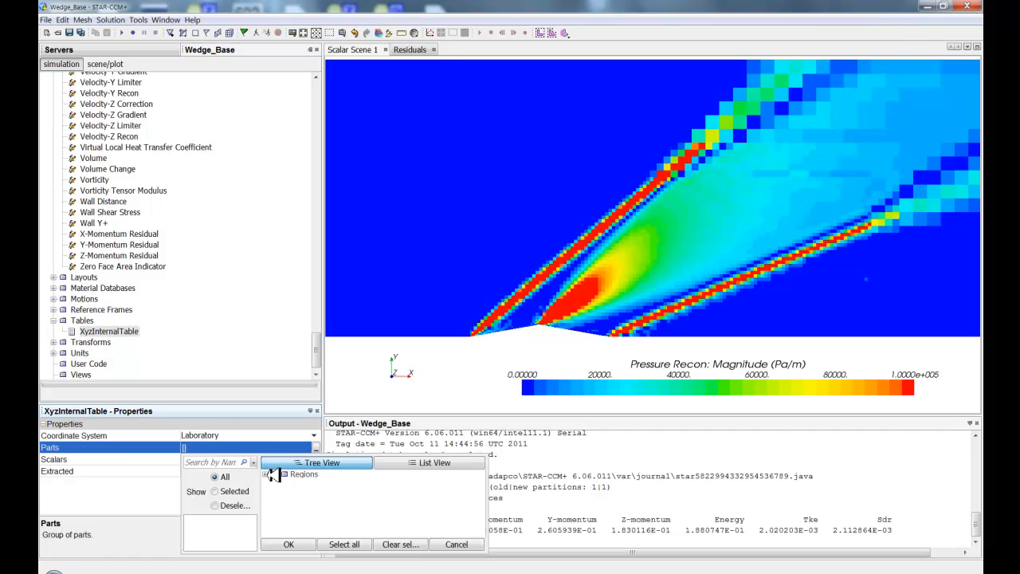
pyautogui.click(275, 474)
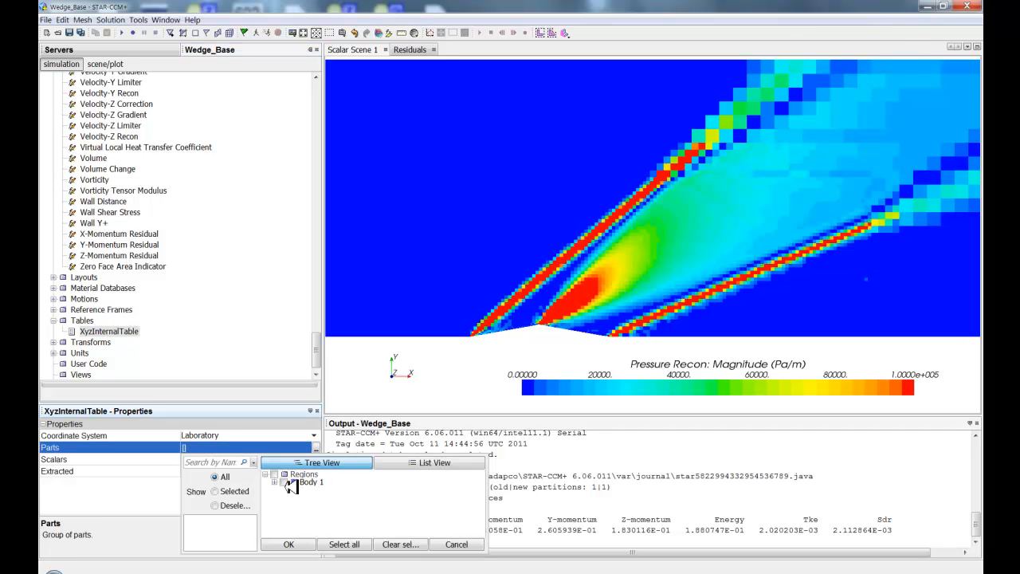
pyautogui.click(275, 481)
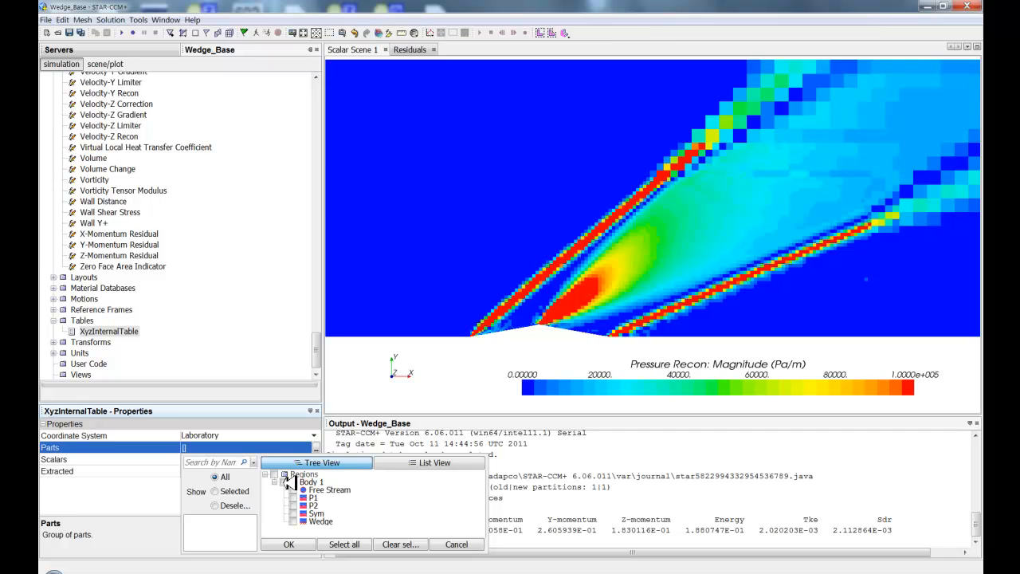
pyautogui.click(319, 482)
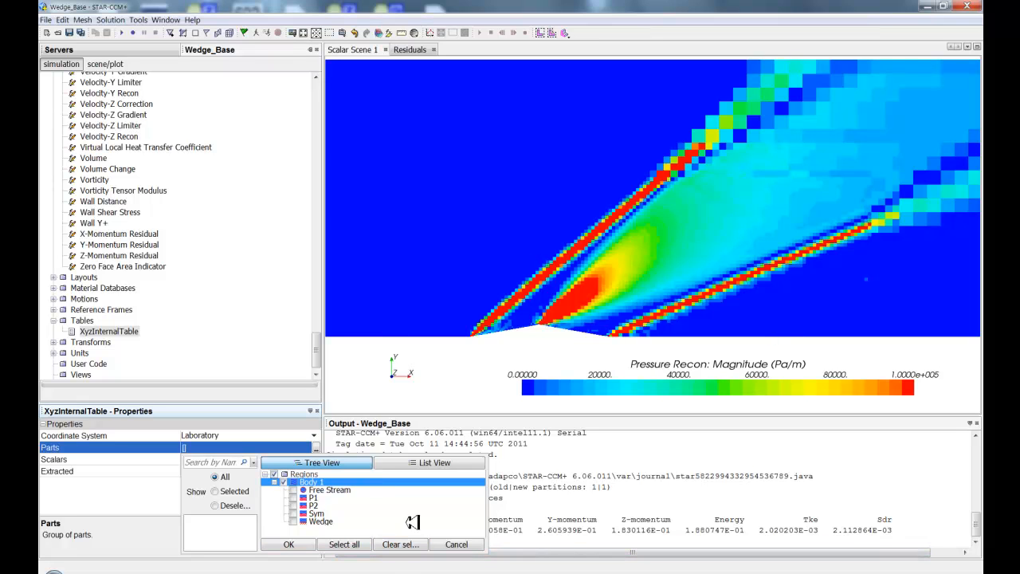
pyautogui.click(287, 545)
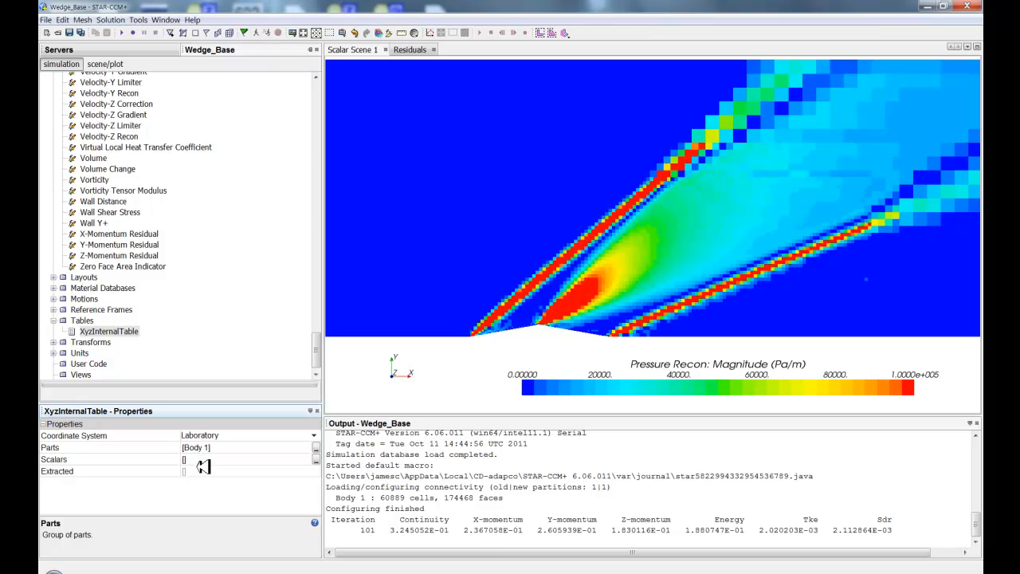
# Set the table's scalar to 00Refine and extract it with X, Y, Z coordinates
pyautogui.click(203, 466)
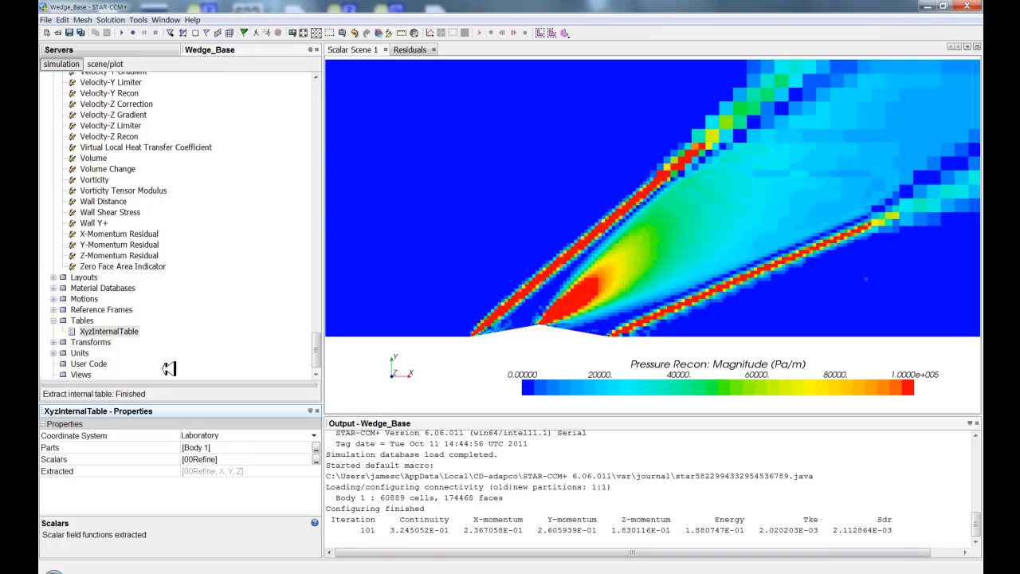
pyautogui.click(109, 331)
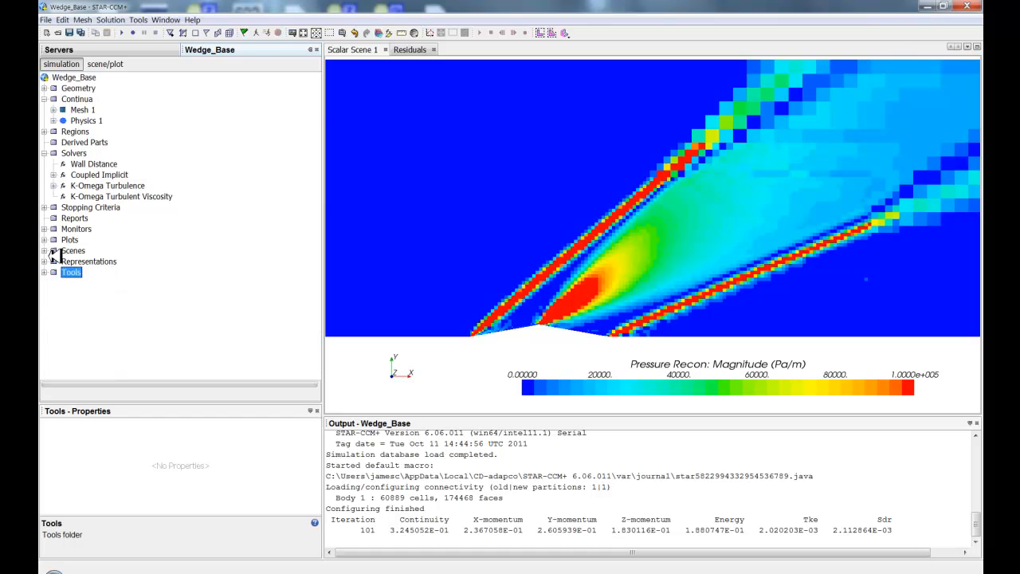
# Point the Trimmer mesher's mesh size table at XyzInternalTable and launch volume meshing
pyautogui.click(53, 109)
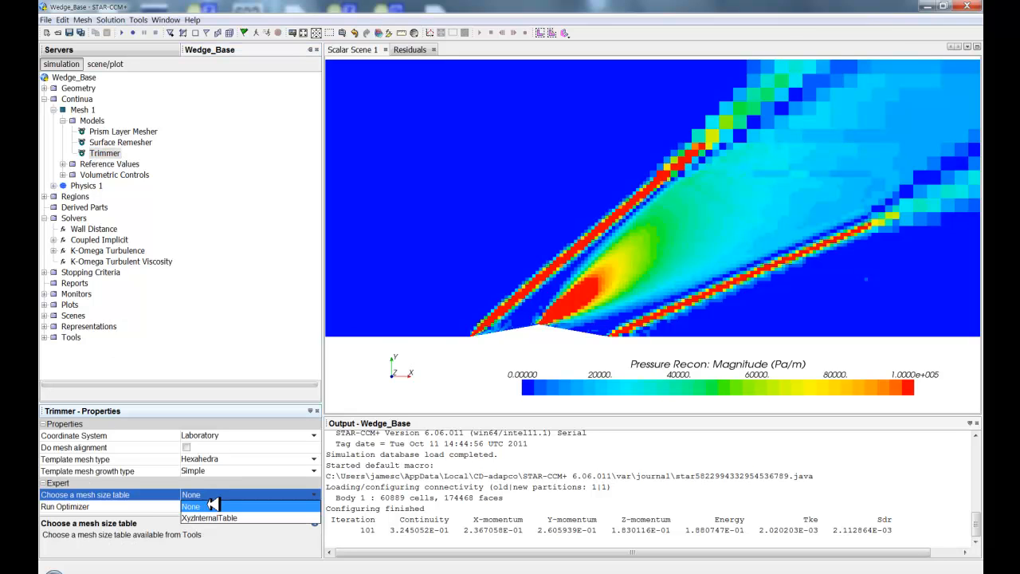
pyautogui.click(210, 518)
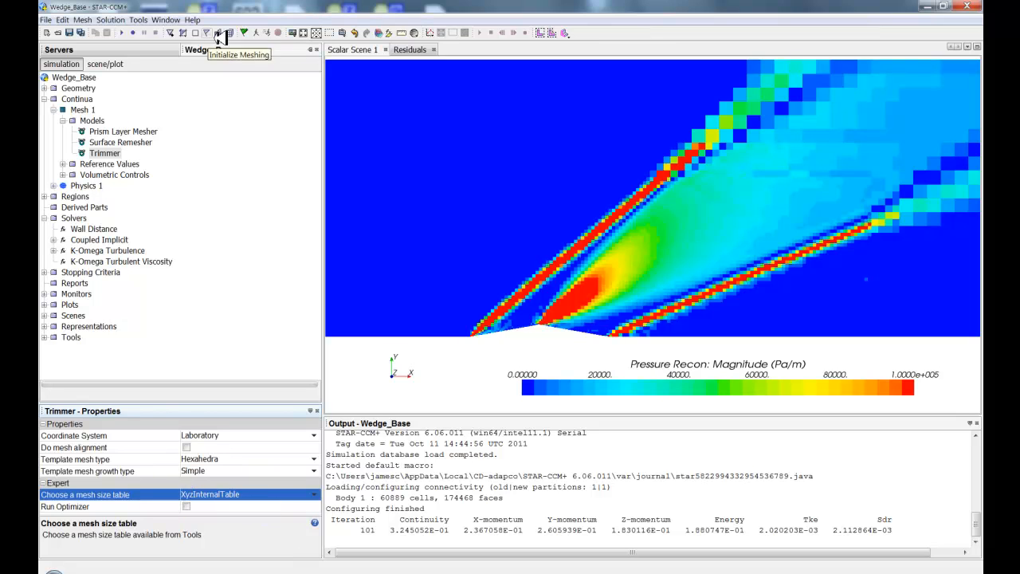
pyautogui.moveTo(239, 34)
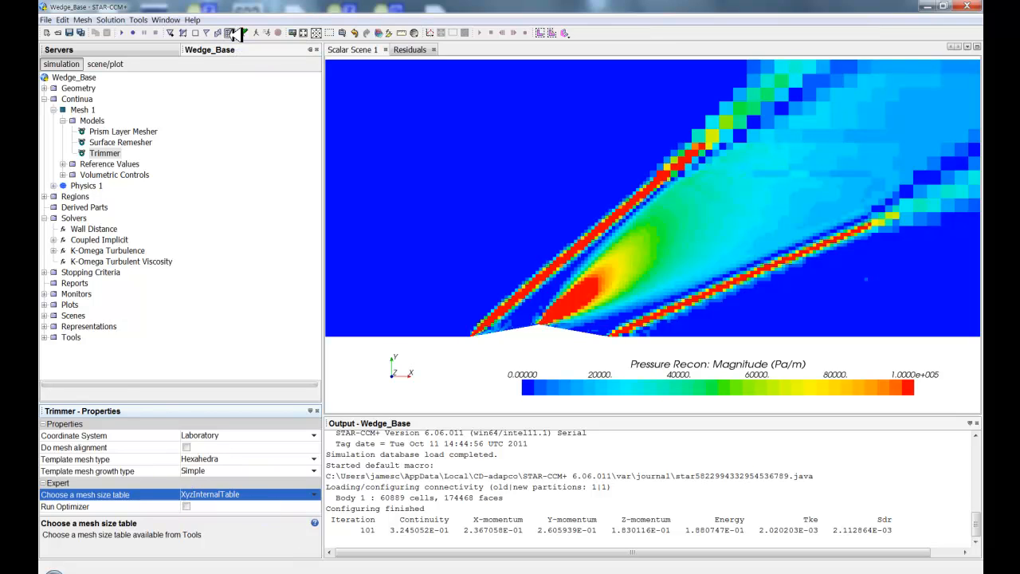
pyautogui.click(231, 33)
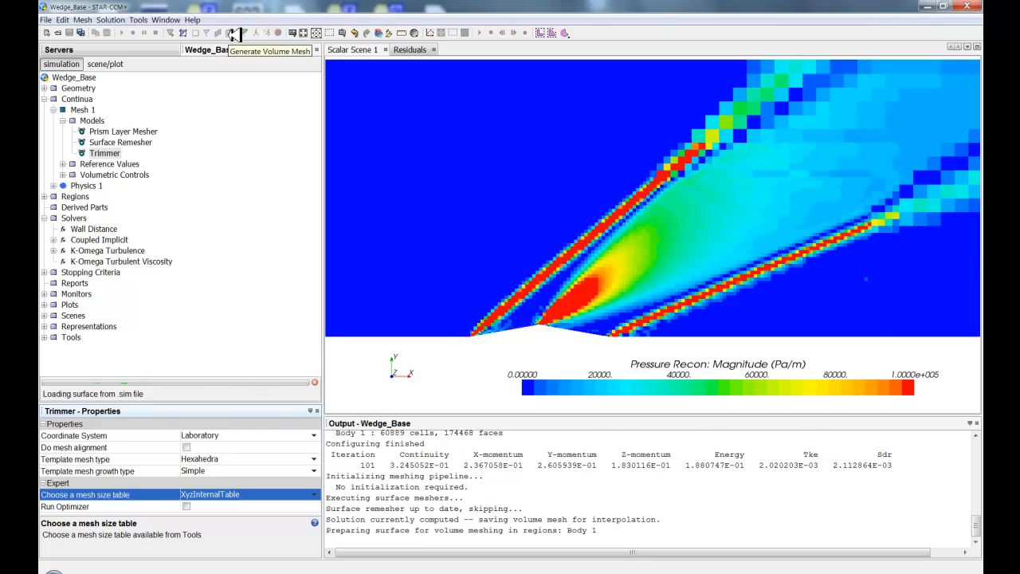
# Let volume meshing finish, yielding about 4 million cells refined along the shock waves
pyautogui.click(235, 33)
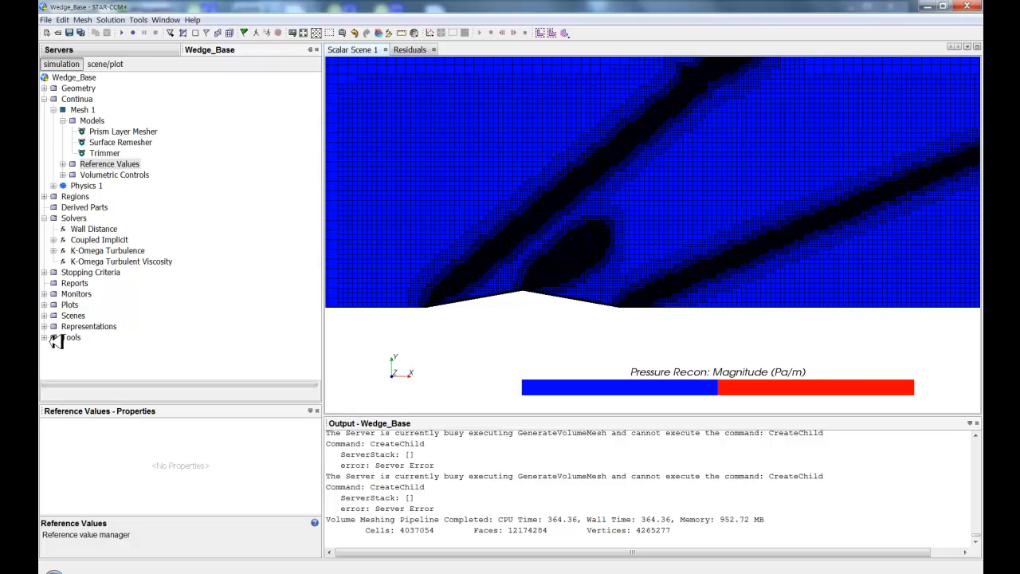
pyautogui.scroll(-3)
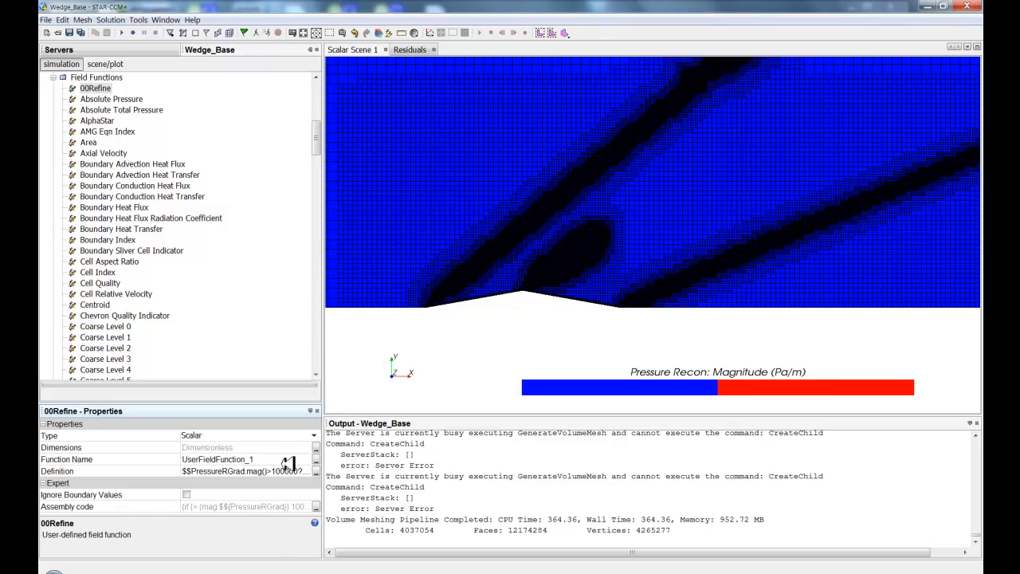
# Reopen 00Refine's definition, showing the 0.0025 size where pressure gradient exceeds 100000
pyautogui.click(56, 471)
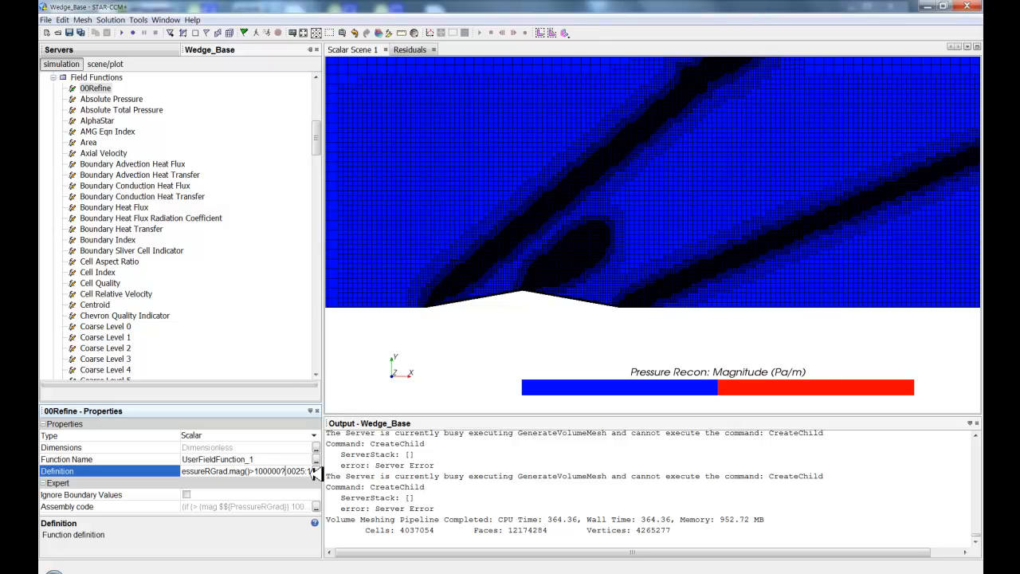
pyautogui.moveTo(285, 495)
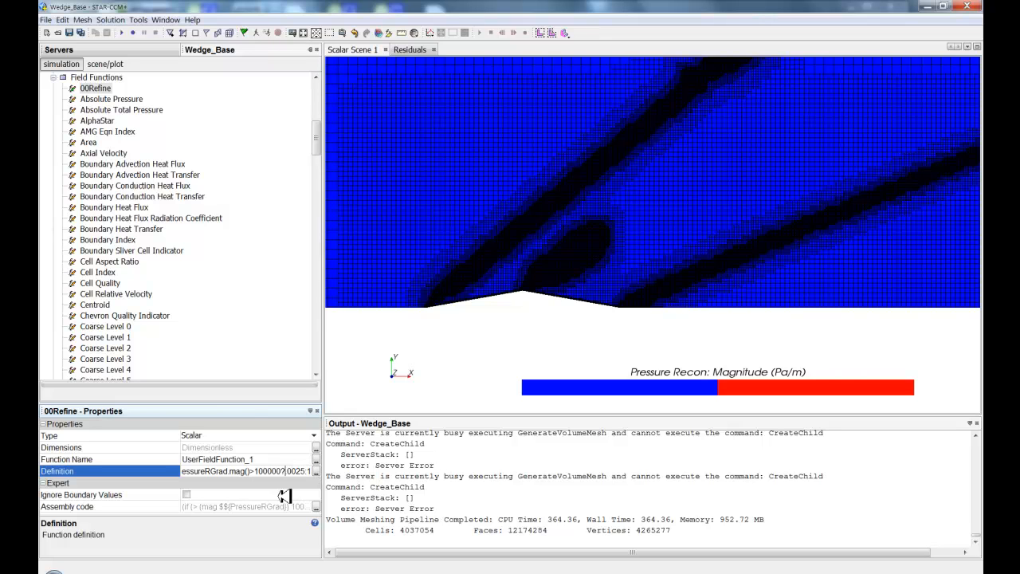